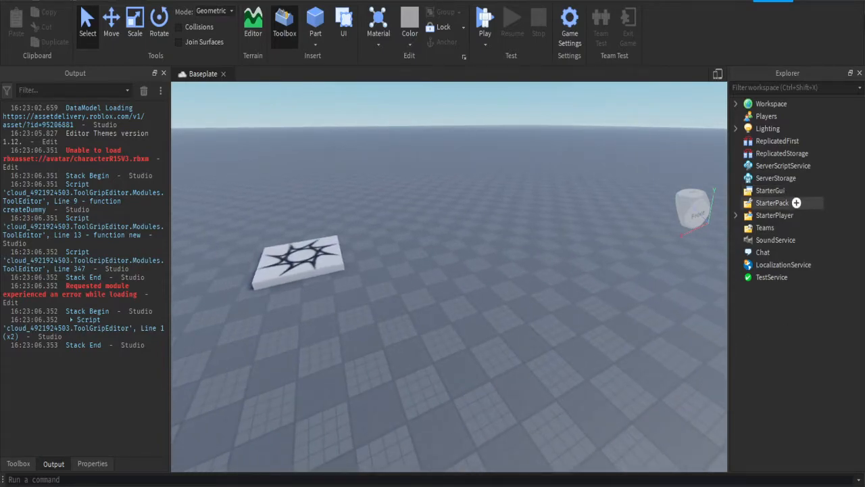
- Under StarterGui, insert a ScreenGui holding a bottom-left white Frame with a UICorner
click(771, 190)
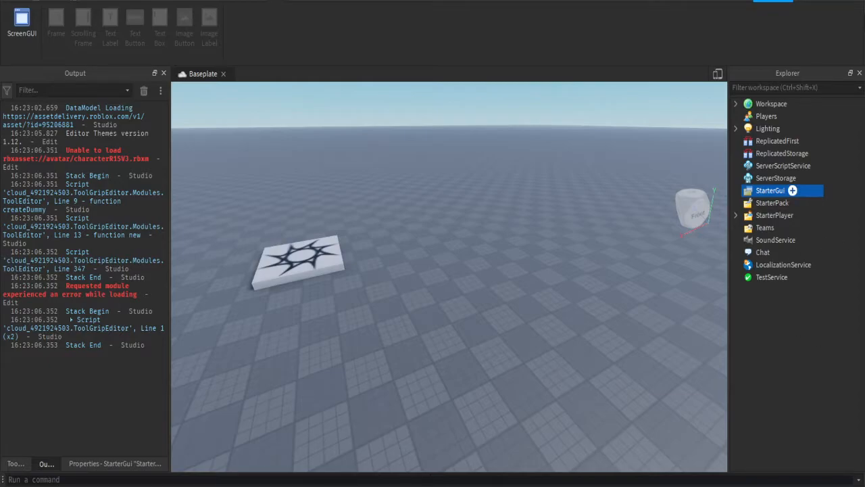
click(792, 189)
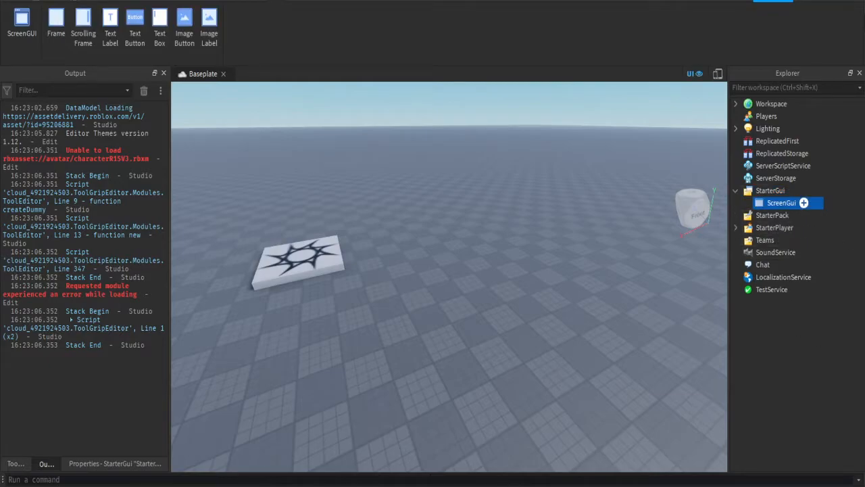
click(781, 202)
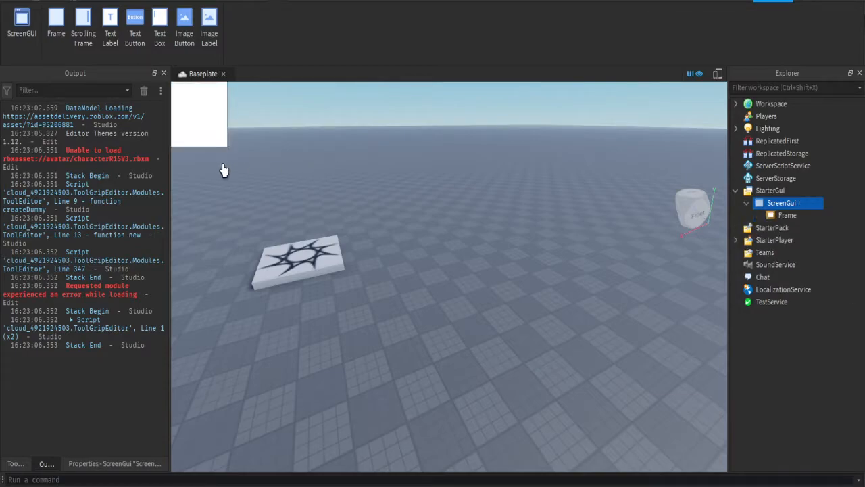
click(787, 215)
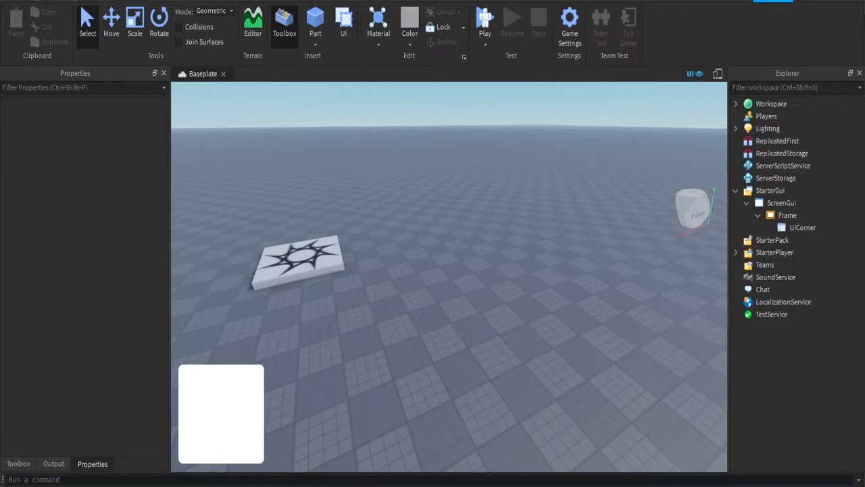
- Add a LocalScript to Frame: while wait() do script.Parent.BackgroundColor3 = Color3.fromRGB(255, 0, 4)
click(787, 215)
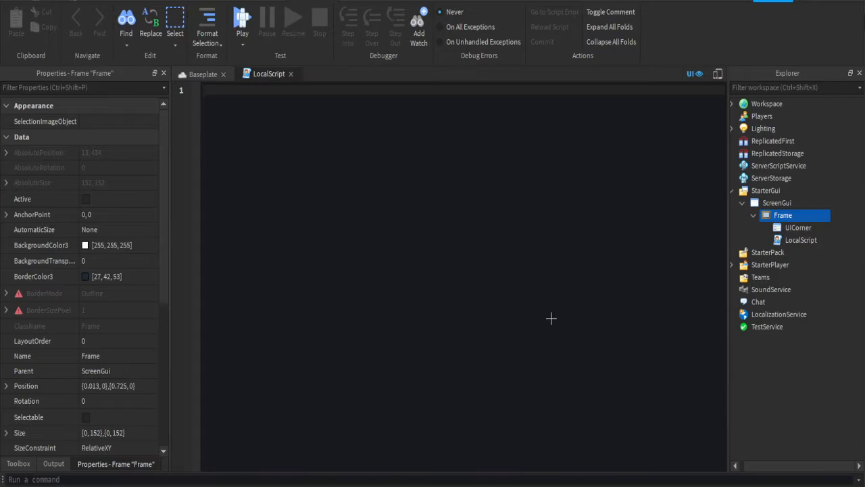
click(206, 90)
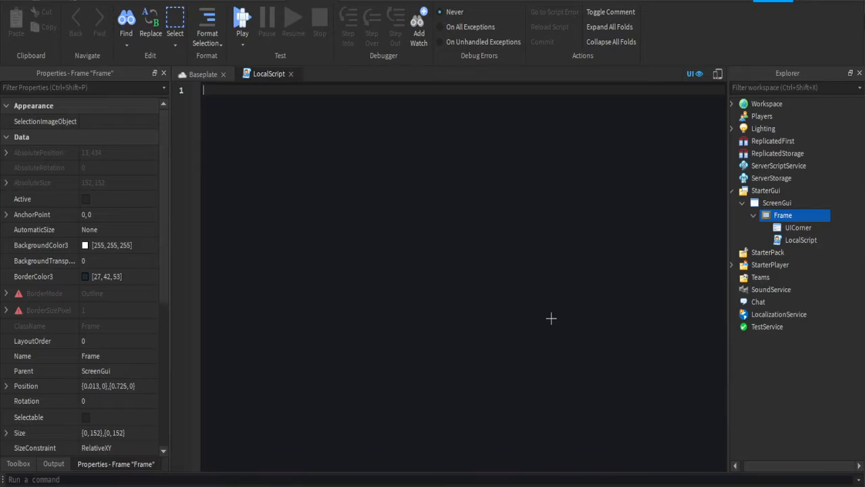
text(while wait())
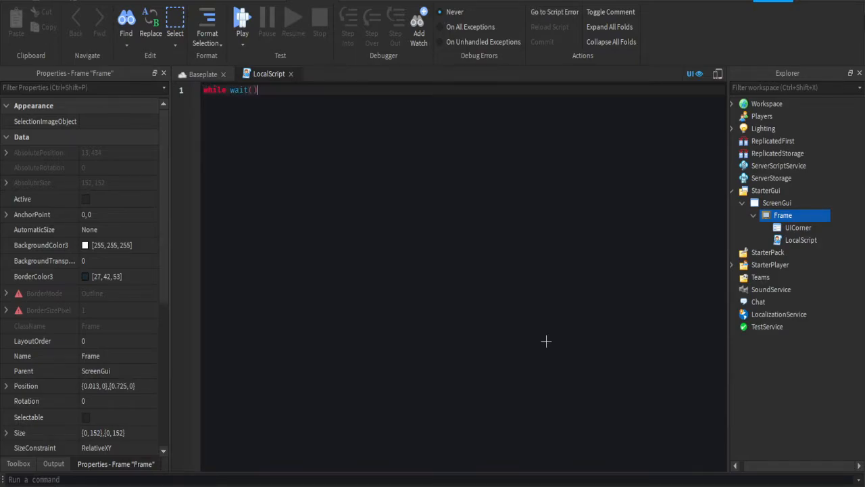
text(do)
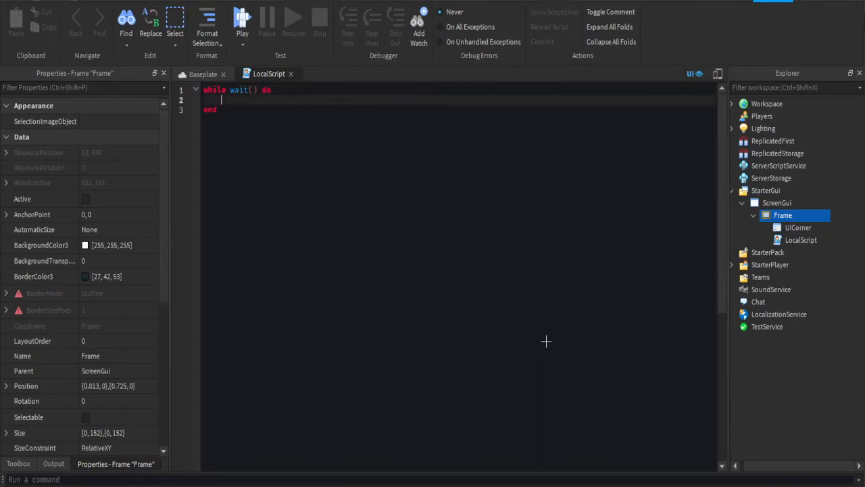
text(script)
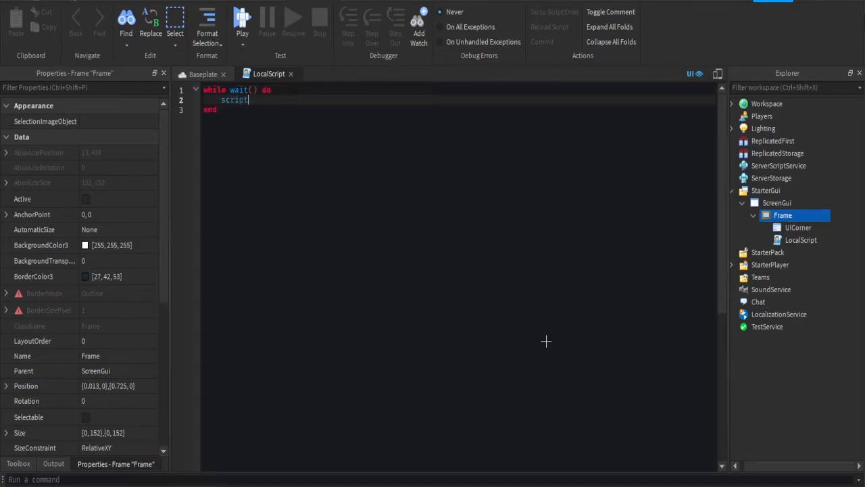
text(.Parent.back)
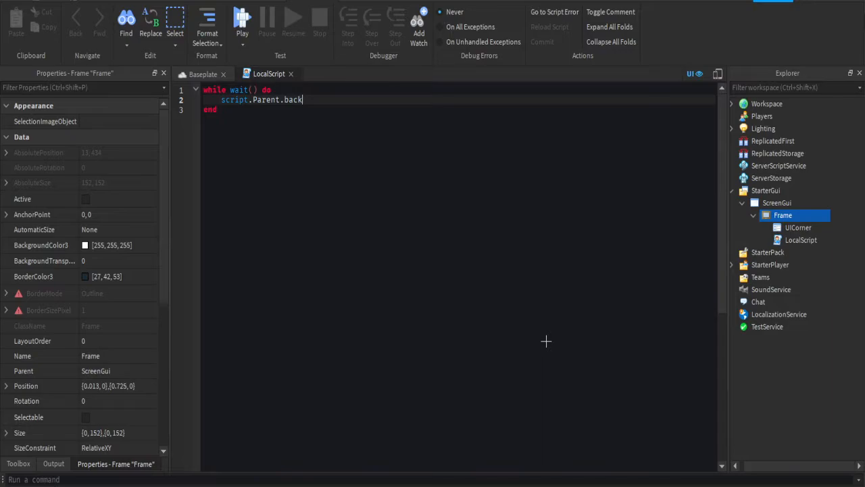
text(BackgroundColor3)
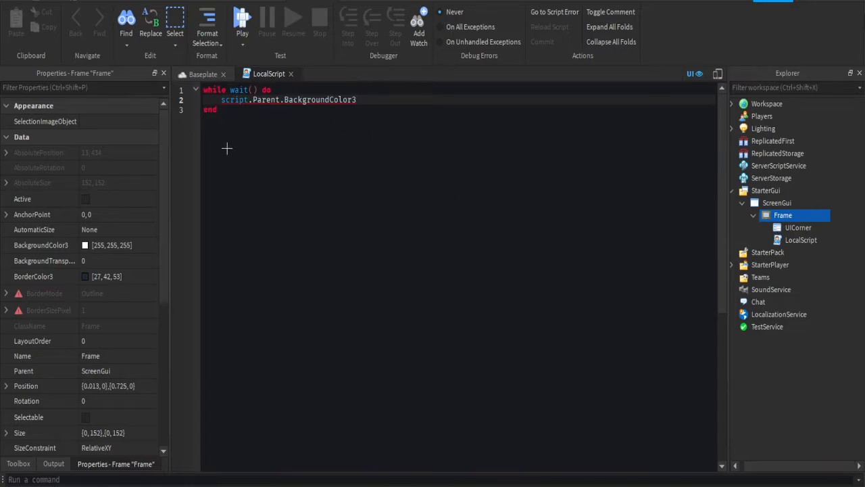
mouse_move(480, 142)
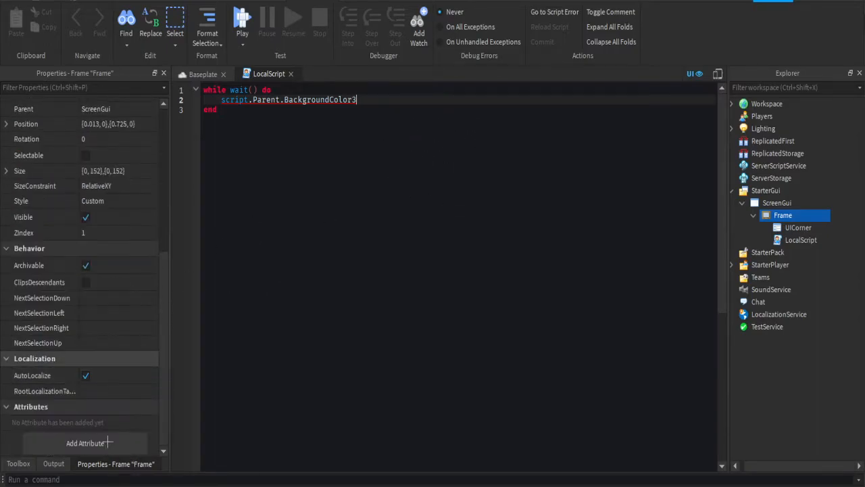
text(=)
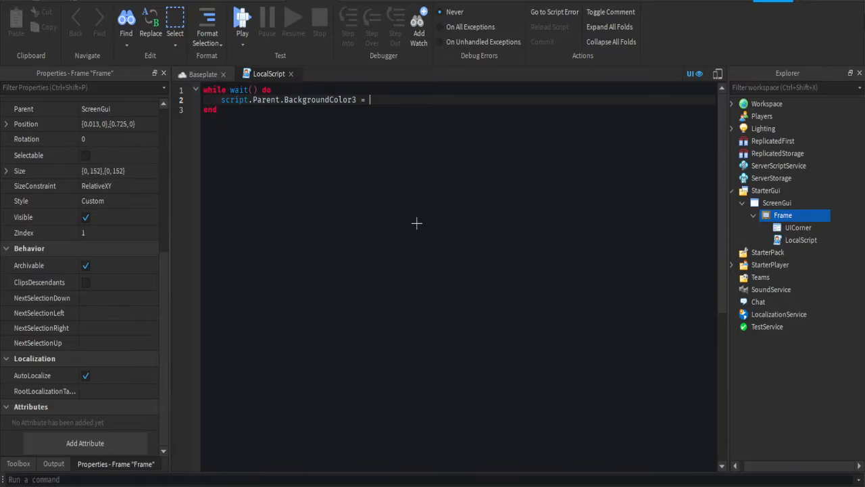
text(Color3)
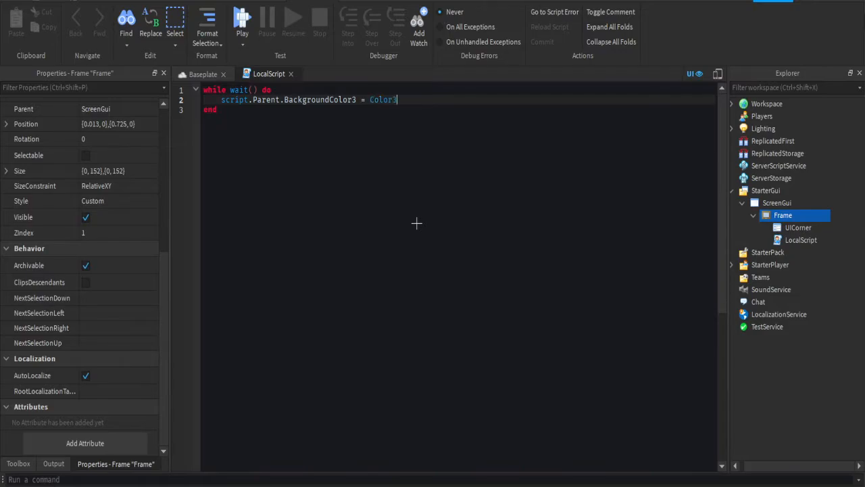
text(.fromRGB())
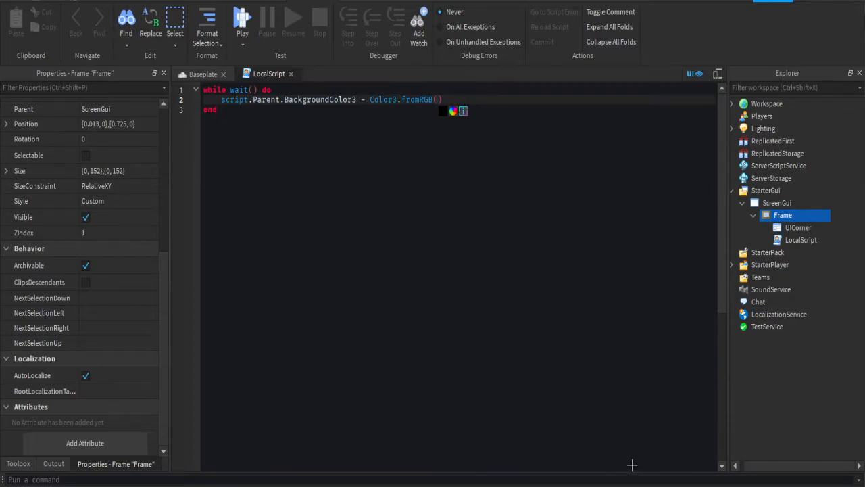
text(255, 0, 4)
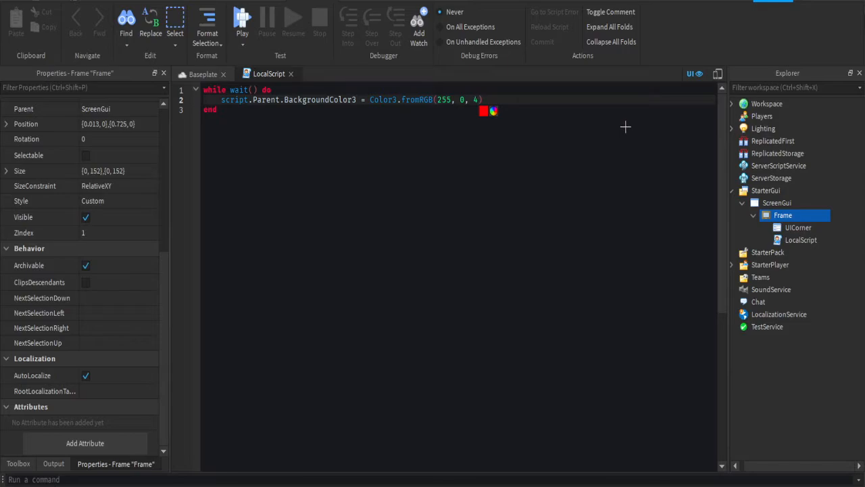
- Add wait(0.1) pauses and more Color3.fromRGB colour lines inside the while loop
text(wait)
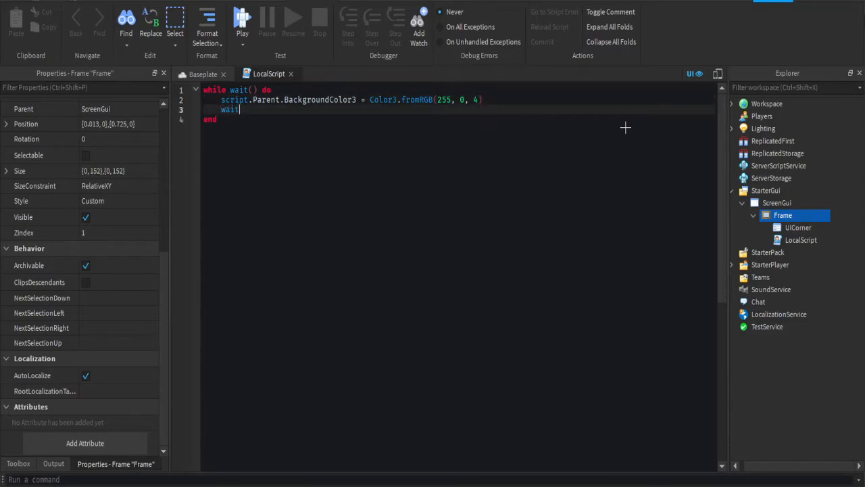
text((0.1))
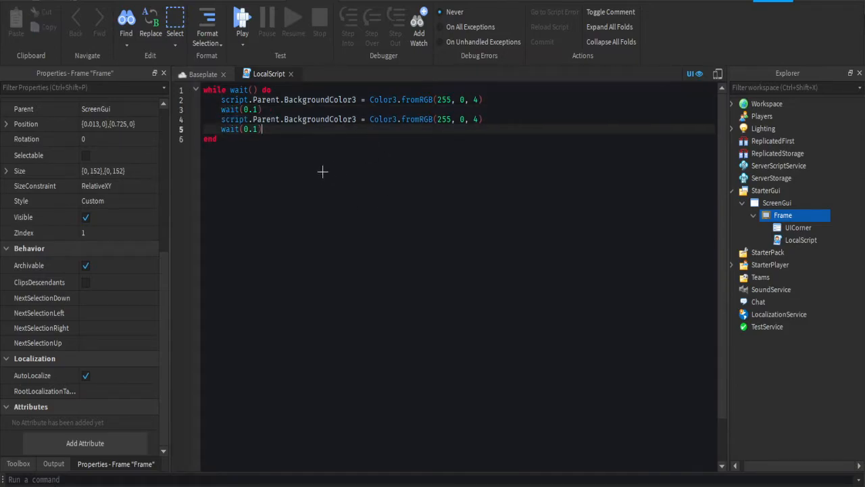
mouse_move(470, 168)
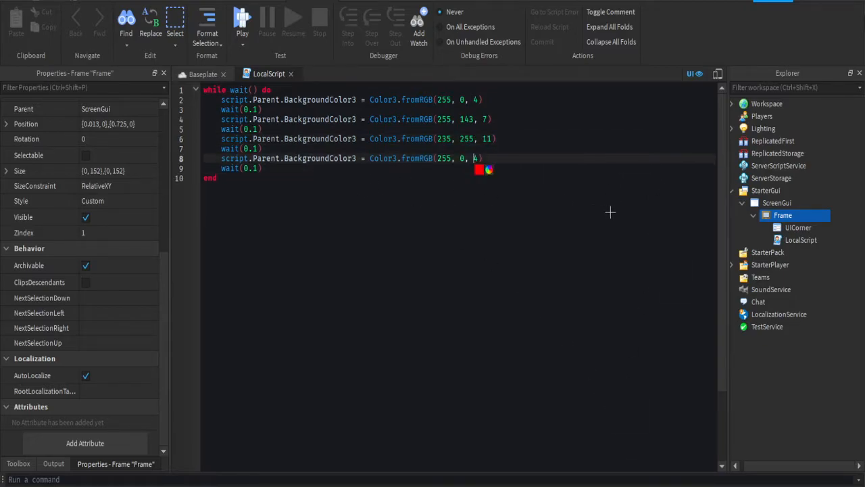
mouse_move(642, 179)
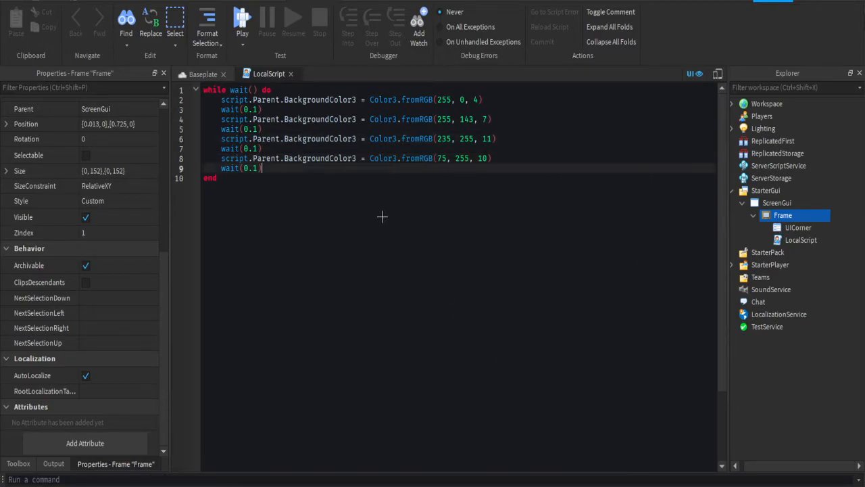
text(script.Parent.BackgroundColor3 = Color3.fromRGB(255, 0, 4))
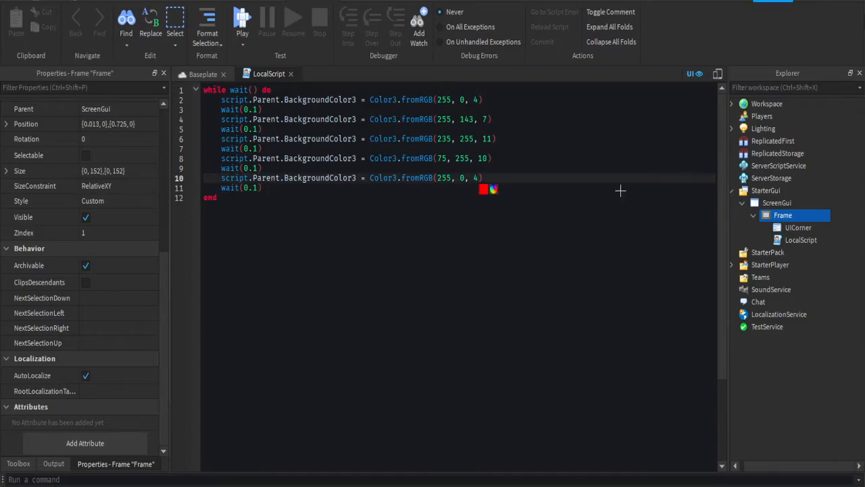
mouse_move(605, 179)
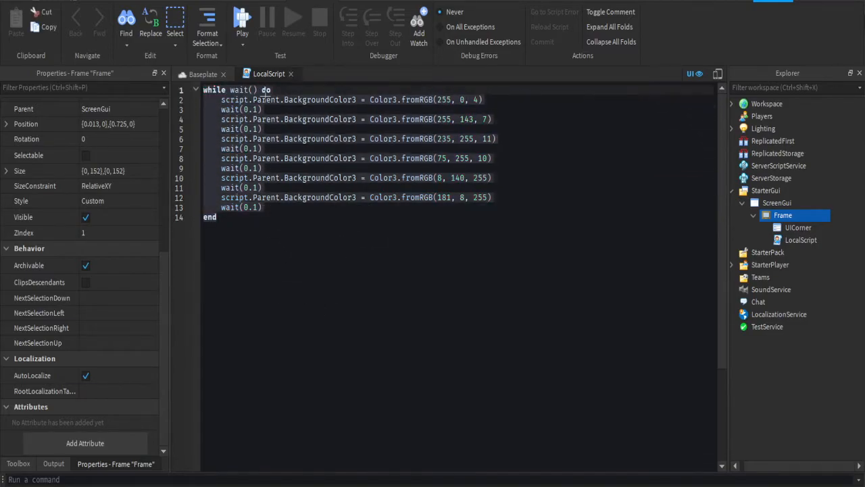
- Return to the Baseplate scene, playtest the colour-cycling frame, then stop
click(202, 73)
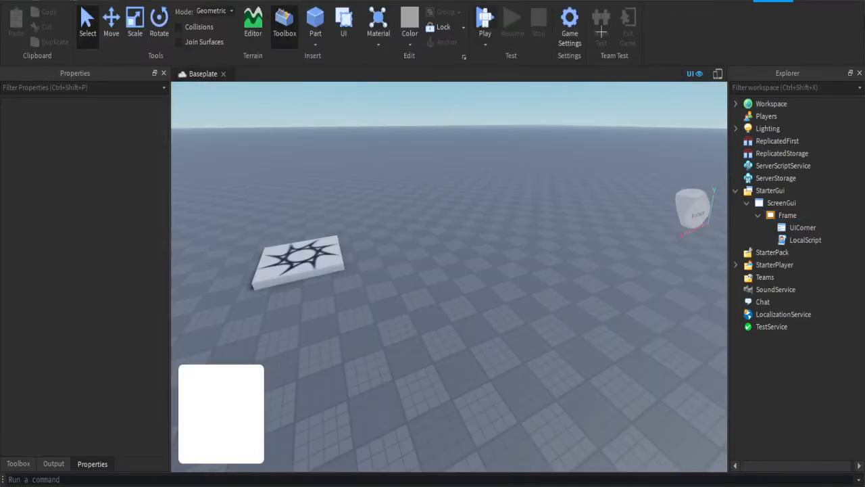
click(484, 21)
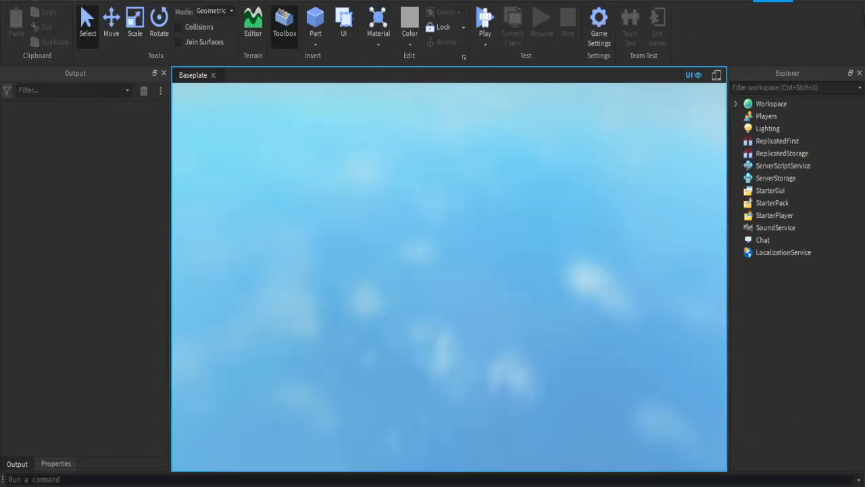
click(484, 18)
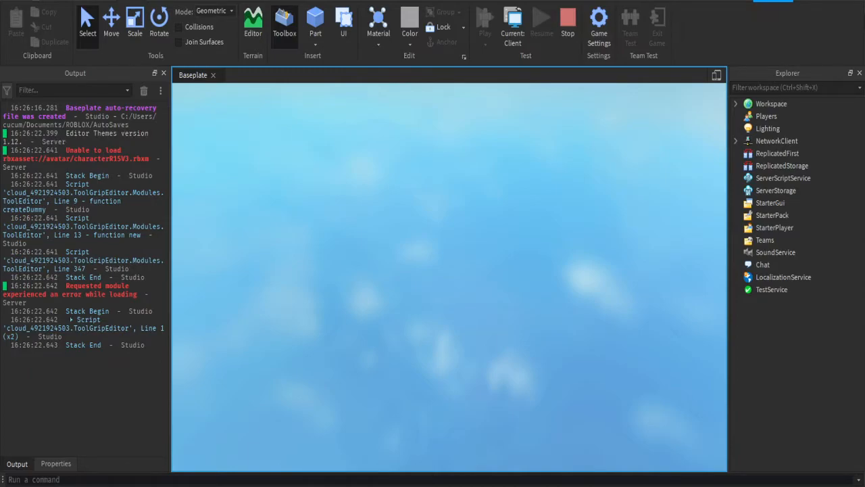
click(483, 14)
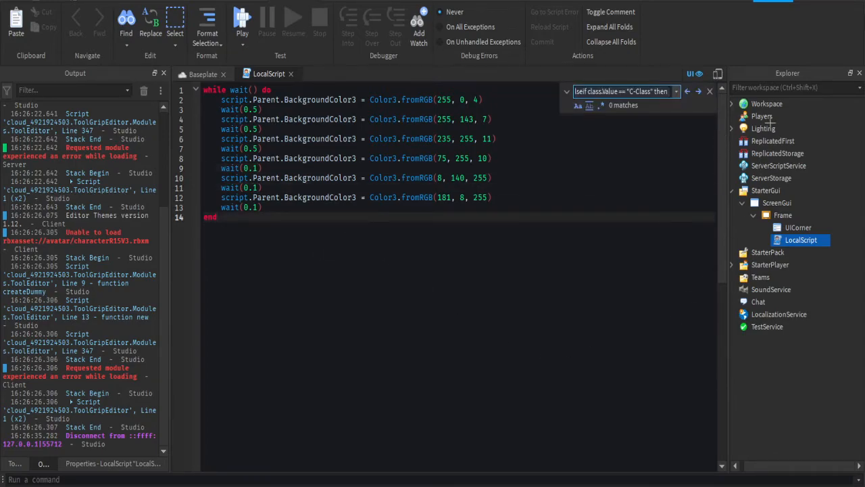
- Replace all 0.1 waits with 0.5 via Find and Replace, then return to Baseplate
text(0.1)
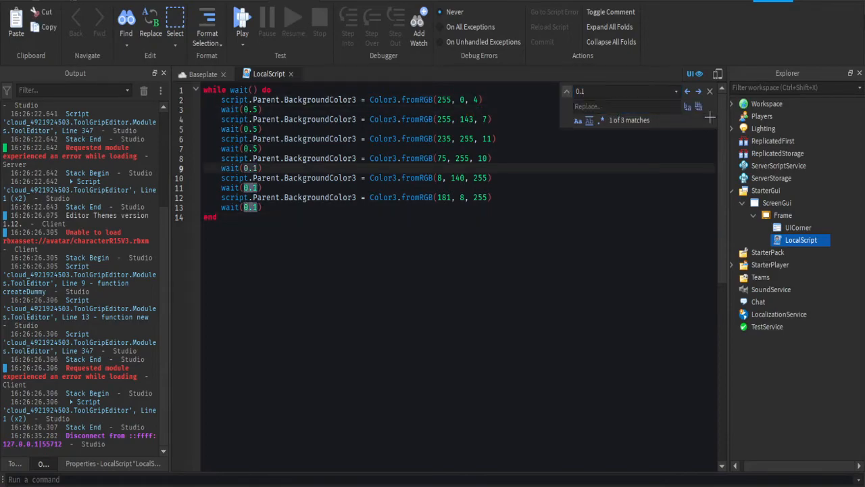
text(0.5)
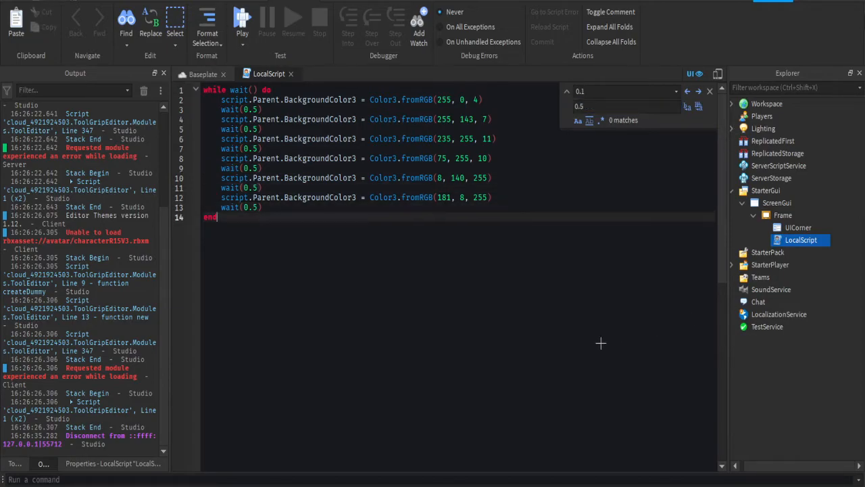
click(622, 91)
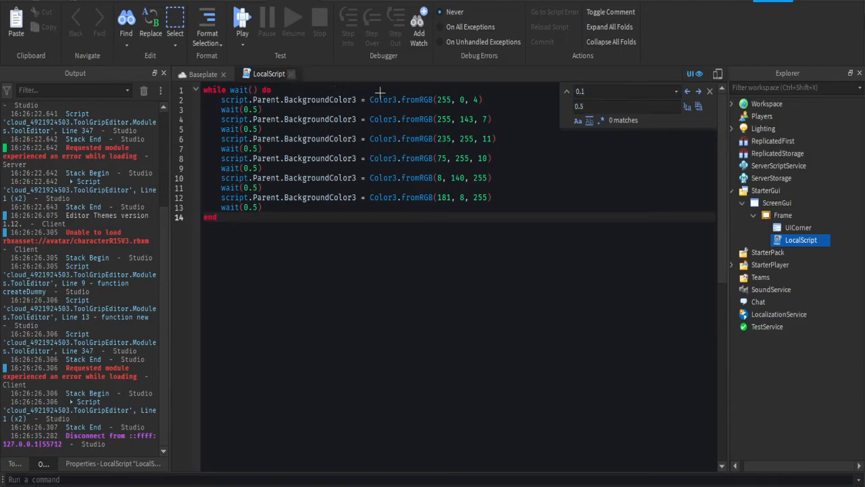
click(202, 74)
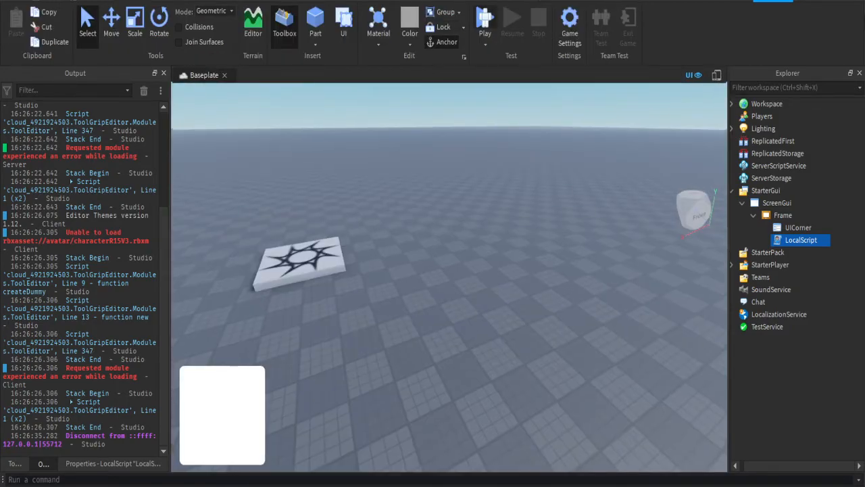
- Start a new playtest and click into the game view to watch the frame
click(485, 20)
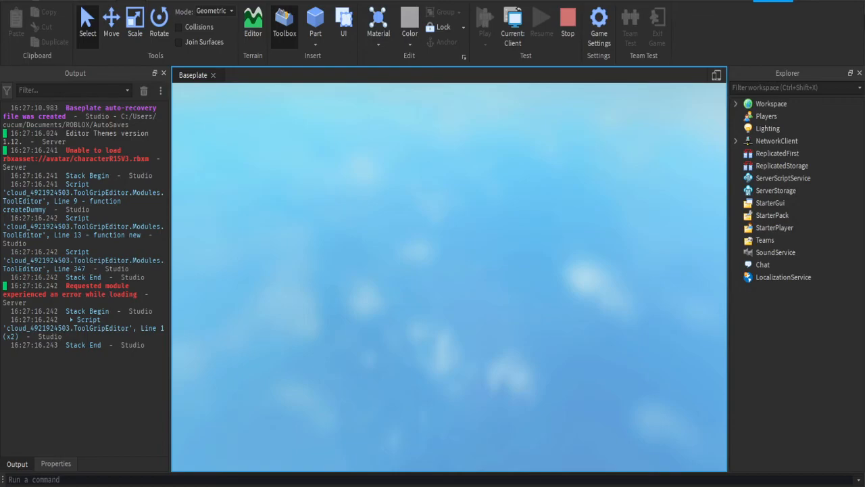
click(486, 17)
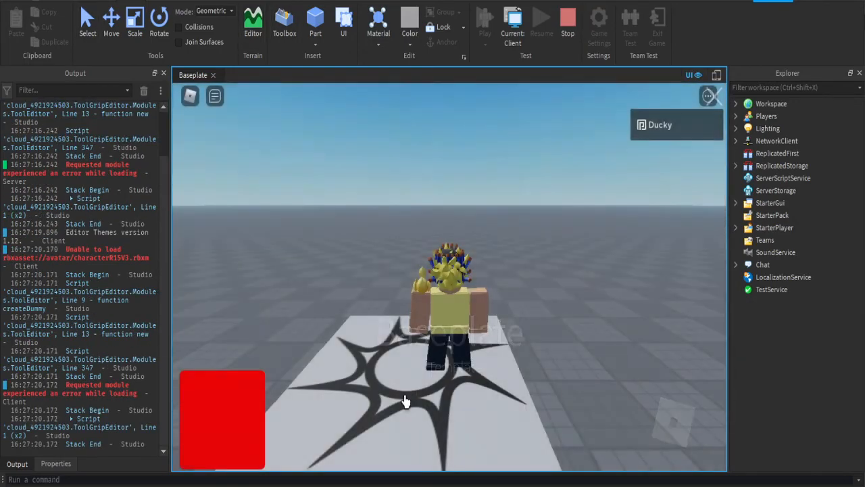